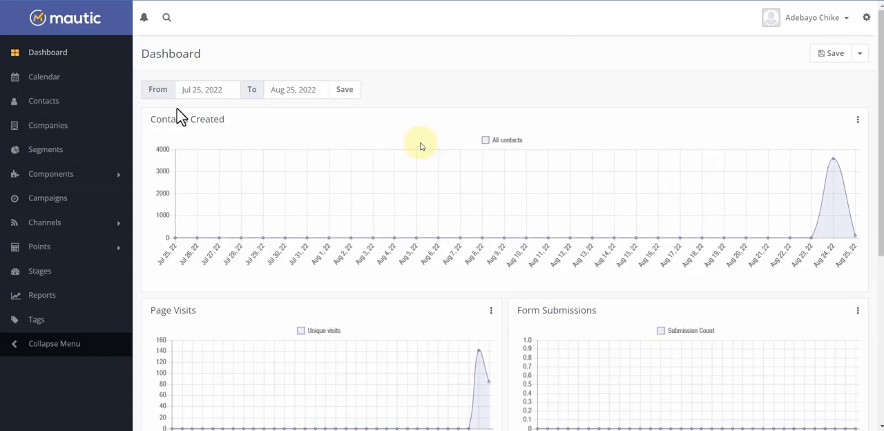
mouse_move(713, 335)
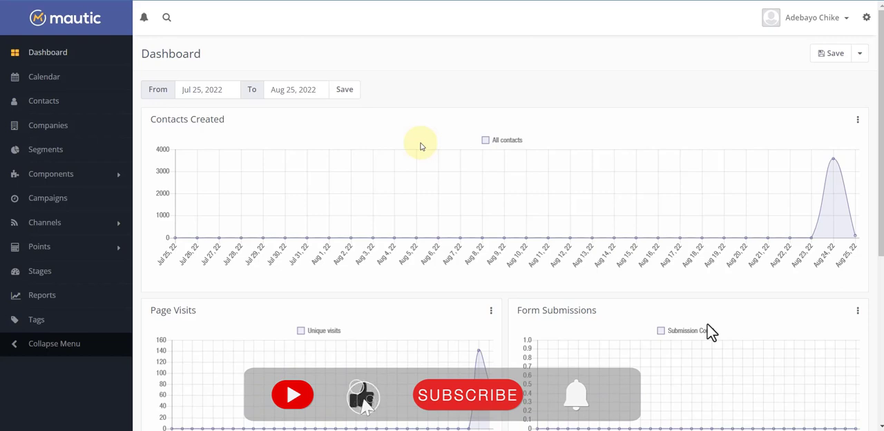
From Channels > Emails, start a new email to reach the email type choice.
click(467, 395)
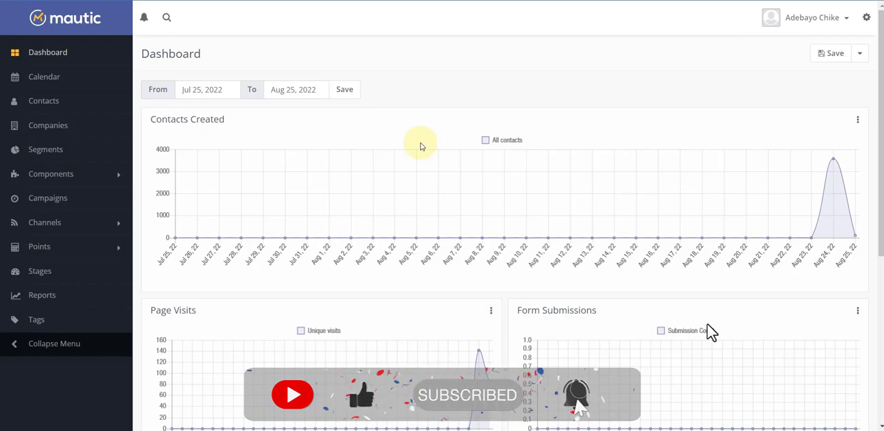
mouse_move(310, 122)
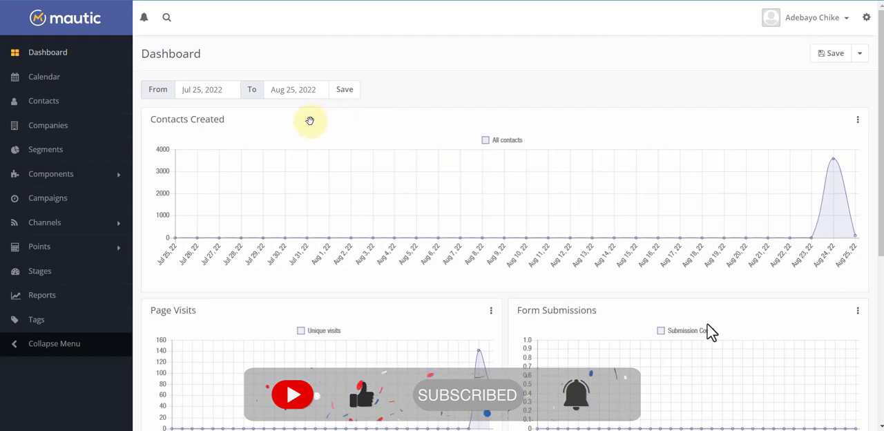
mouse_move(329, 122)
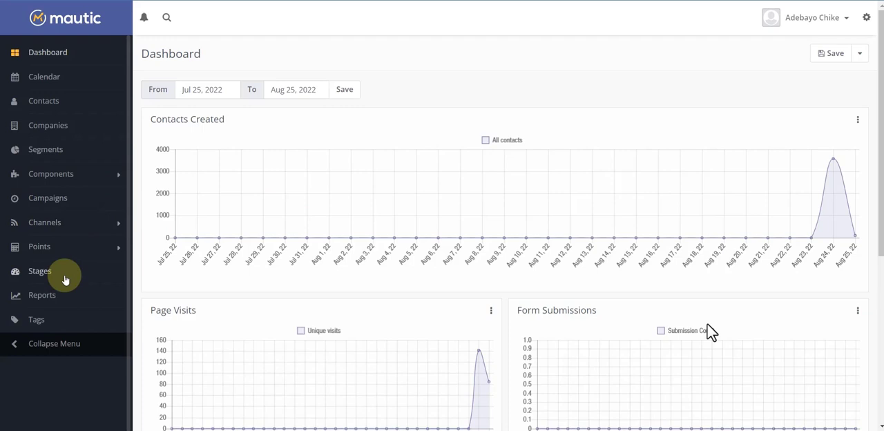
mouse_move(80, 227)
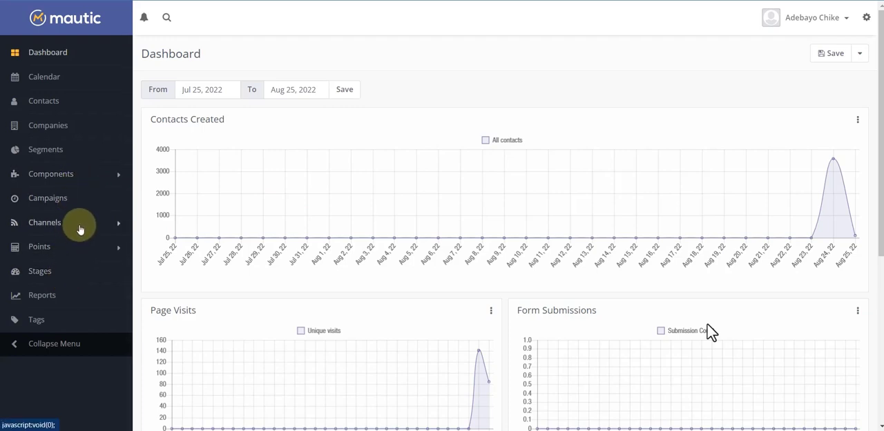
click(44, 221)
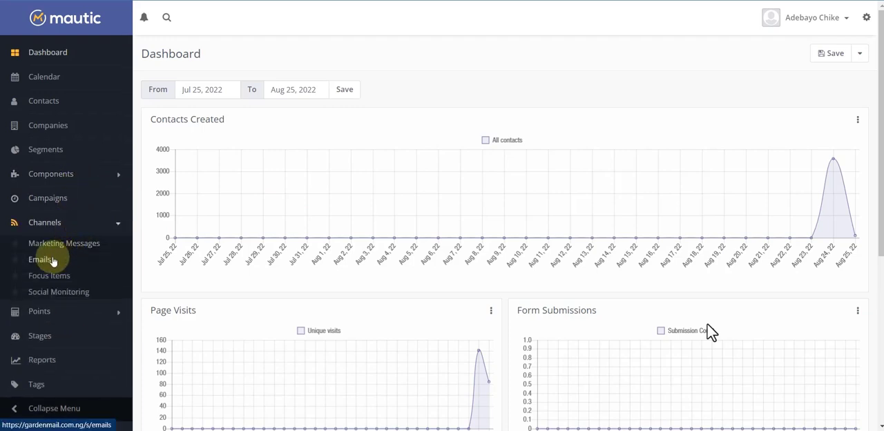
click(39, 260)
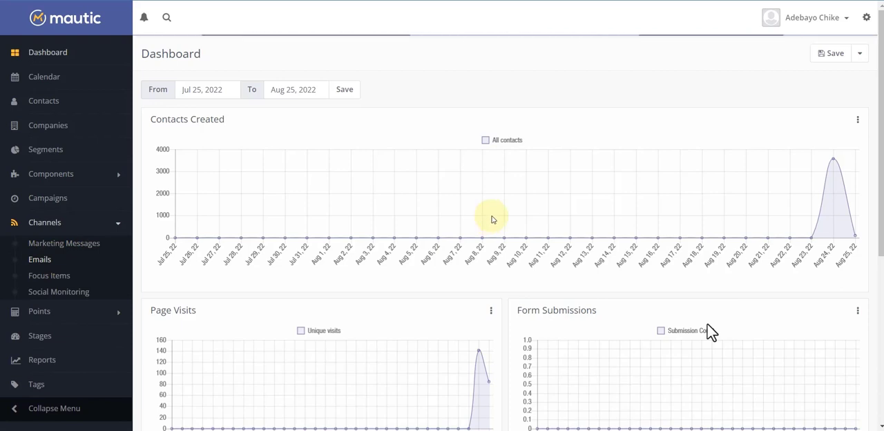
click(39, 260)
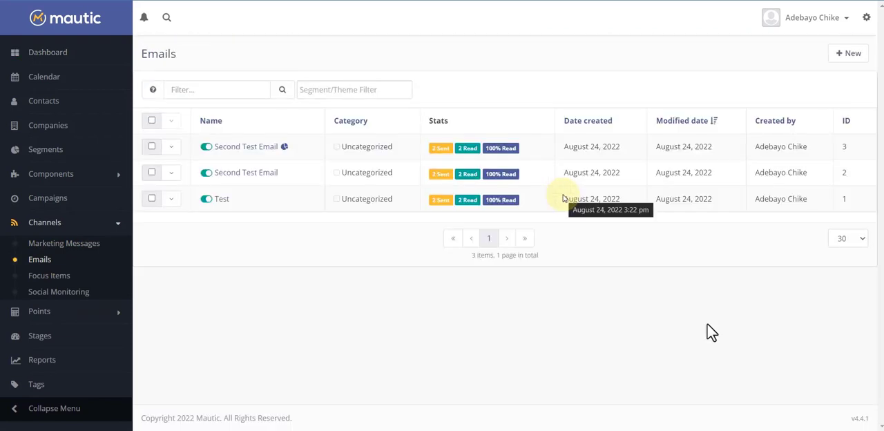
mouse_move(844, 57)
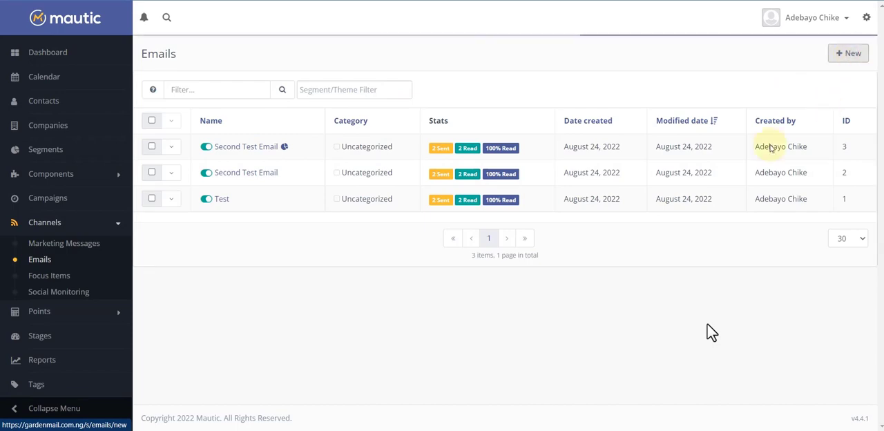
click(848, 52)
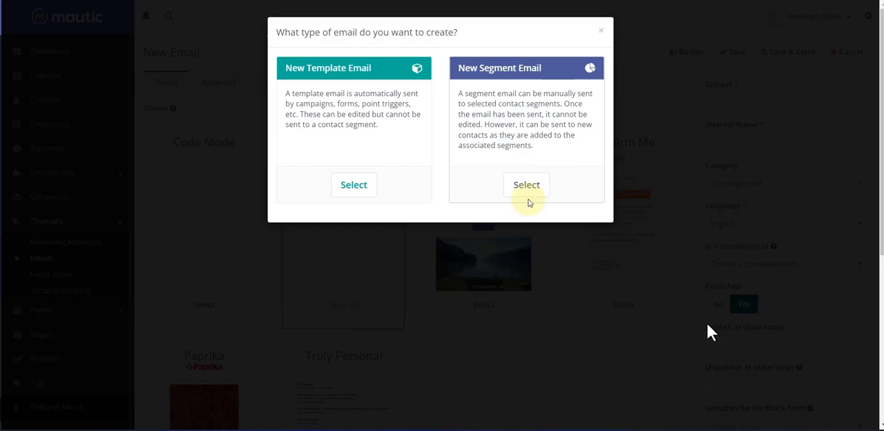
Create a segment email with subject 'Hey {contactfield=firstname|there}, Pick this Before Time Runs Out'.
click(525, 185)
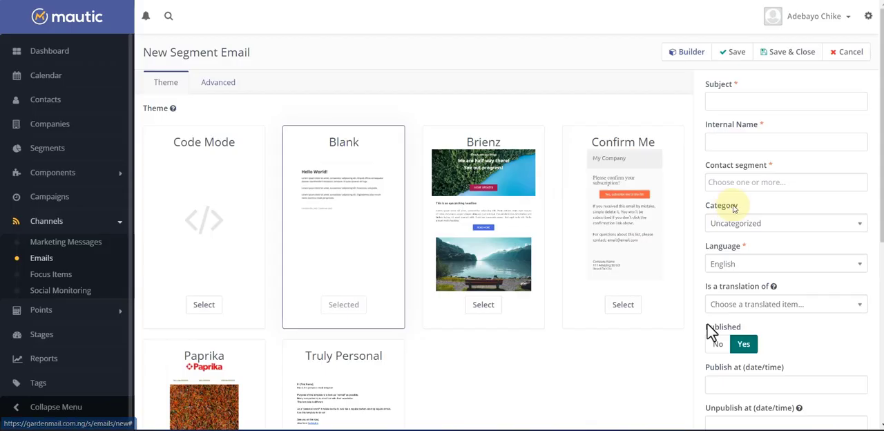
mouse_move(370, 221)
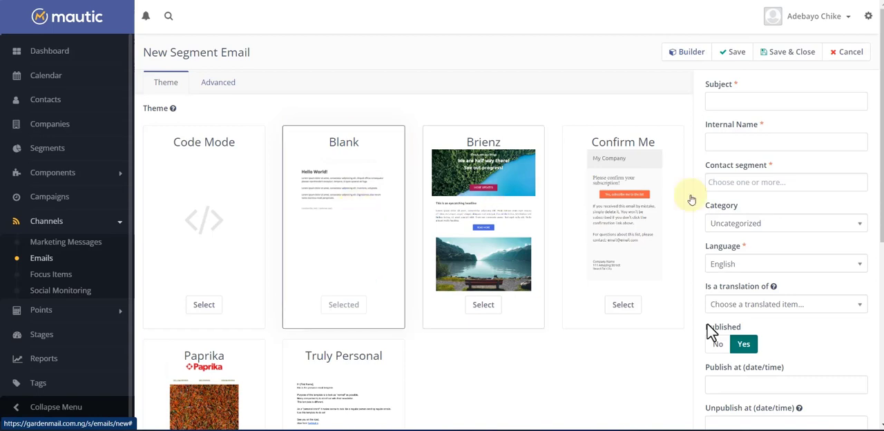
click(786, 101)
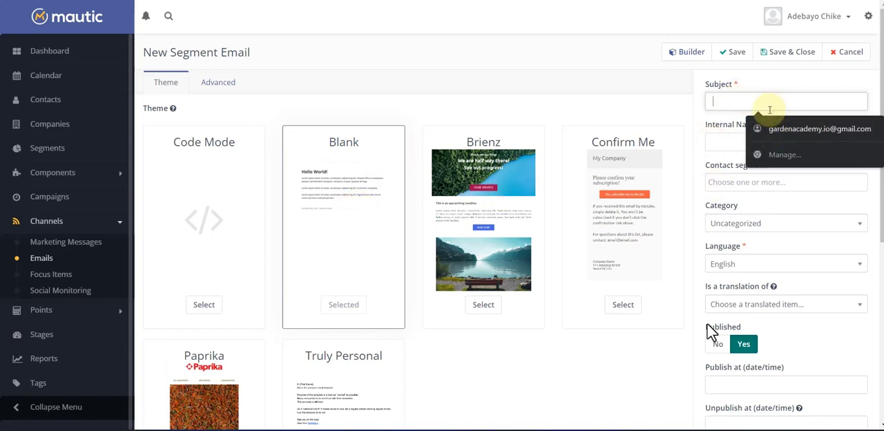
mouse_move(858, 17)
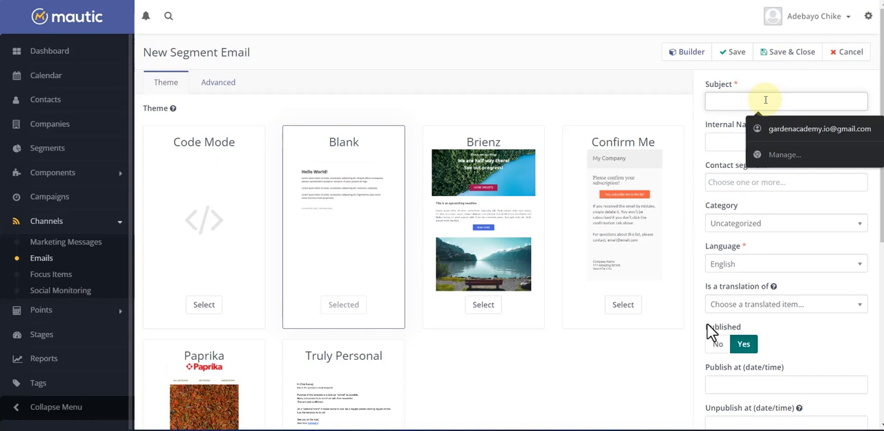
text({contactfield=firstname|there})
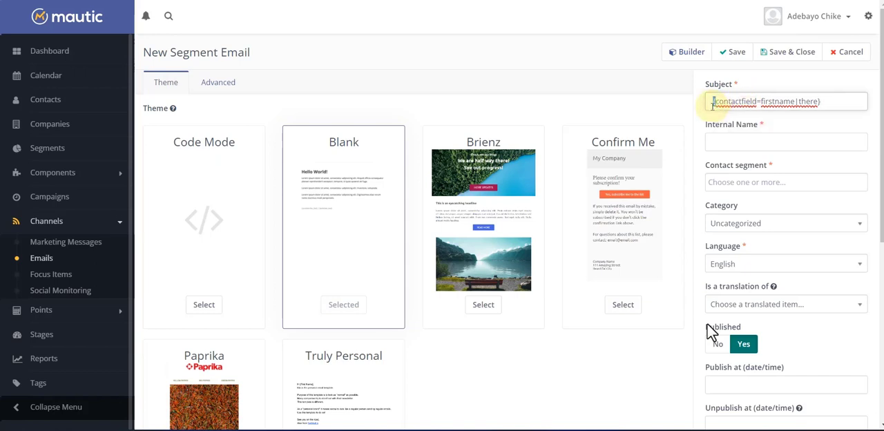
right_click(735, 101)
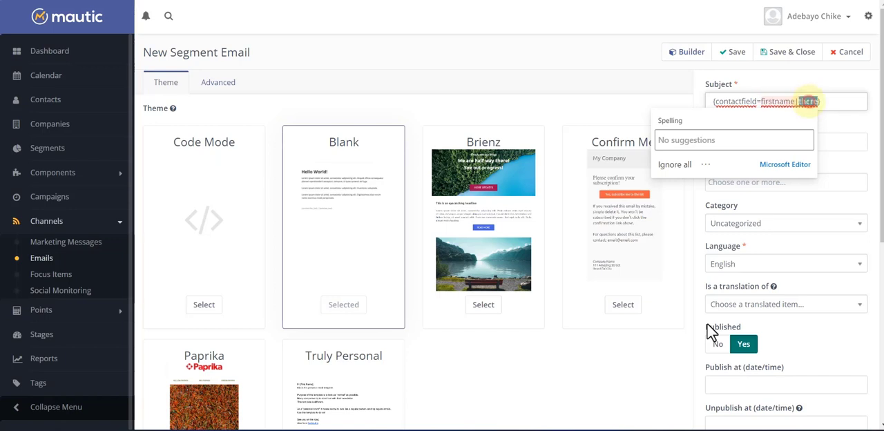
click(843, 103)
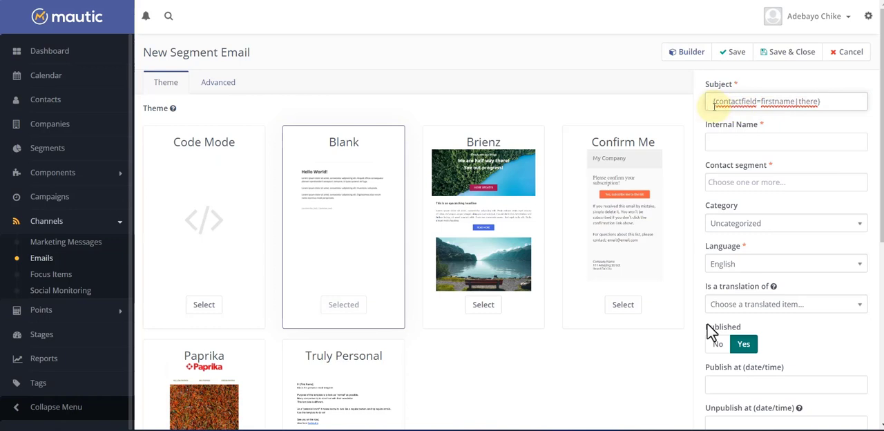
text(Hey)
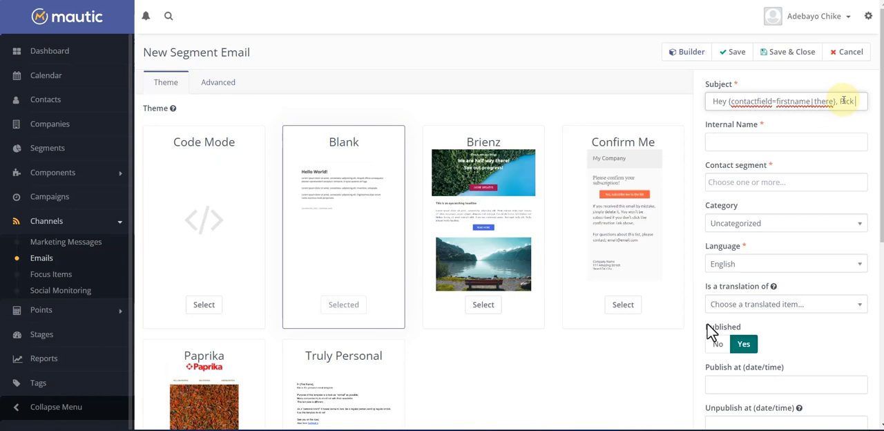
text(Pick th)
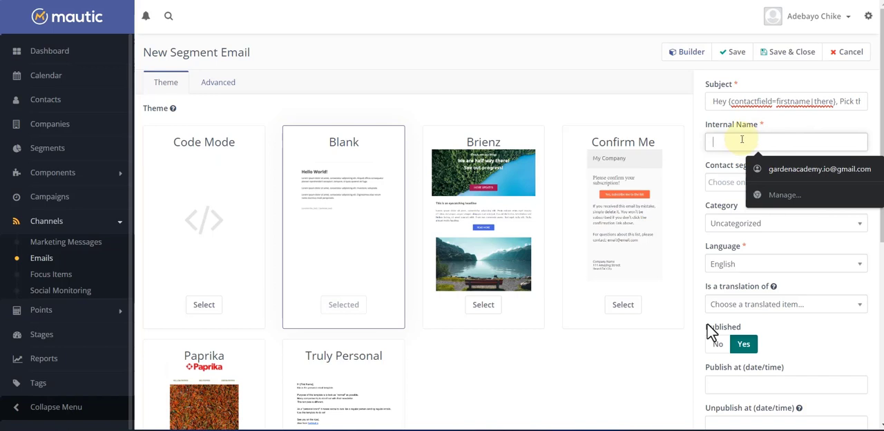
Name the email 'Sales Promo Email' internally and target the Test Segment contacts.
text(Sales Promo E)
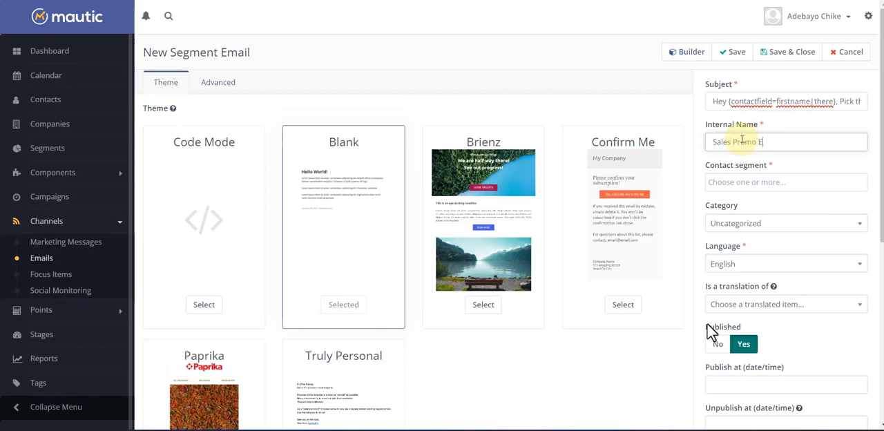
text(mail)
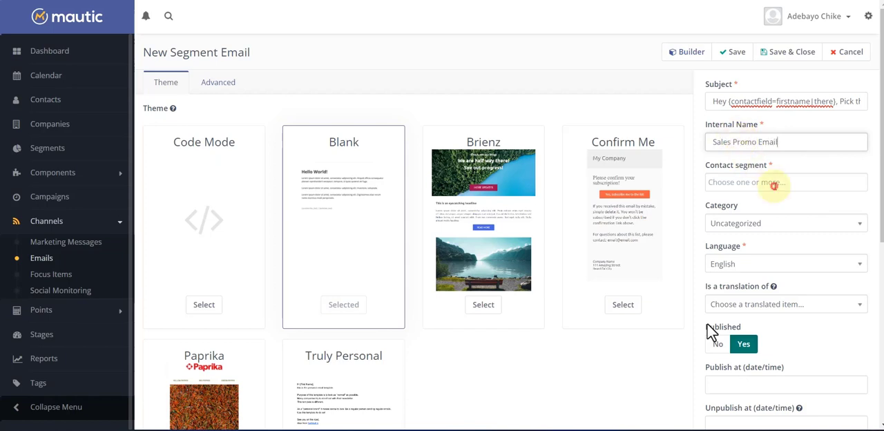
click(785, 183)
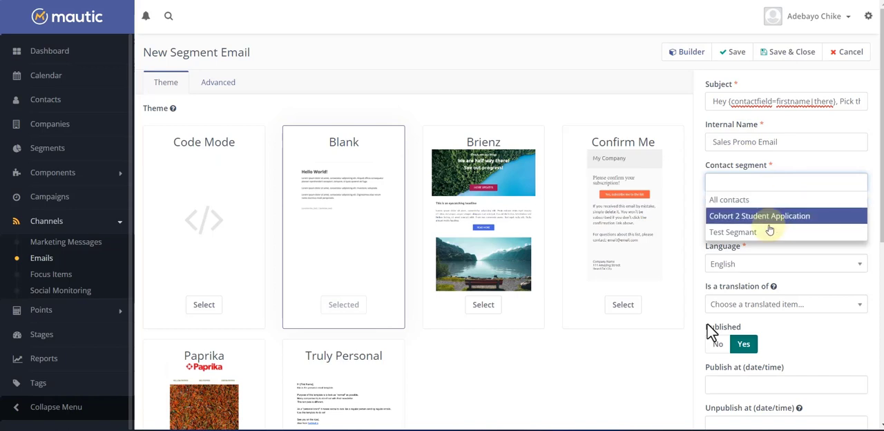
click(732, 232)
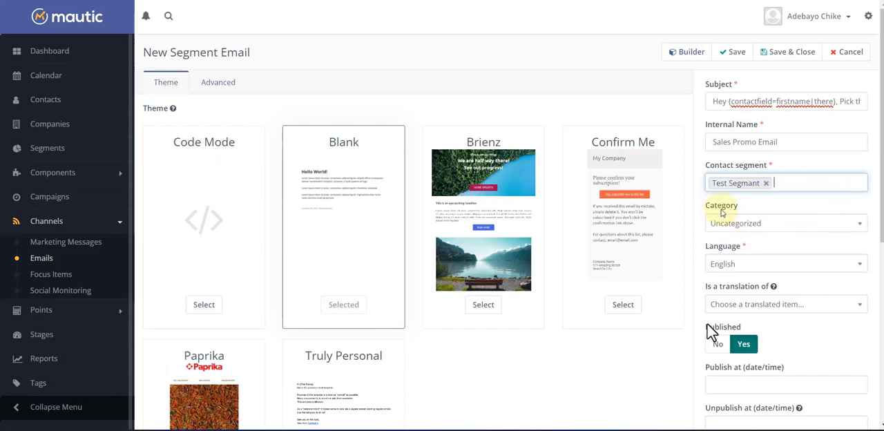
mouse_move(766, 210)
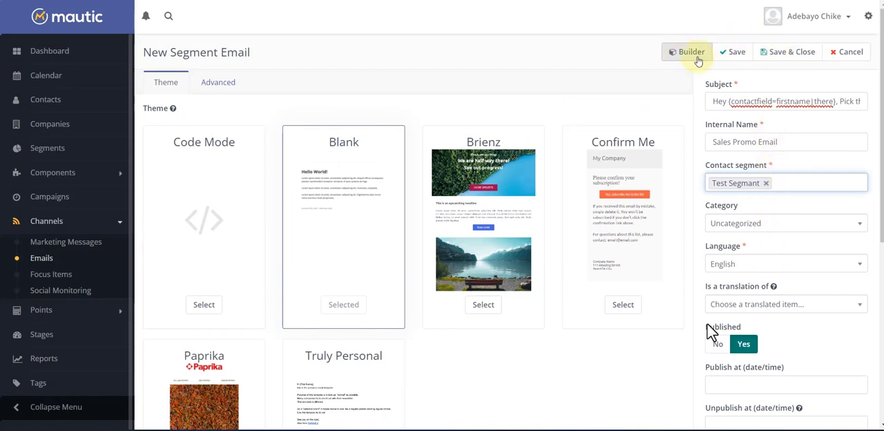
Compose the body in the Builder and save the email as published.
click(685, 53)
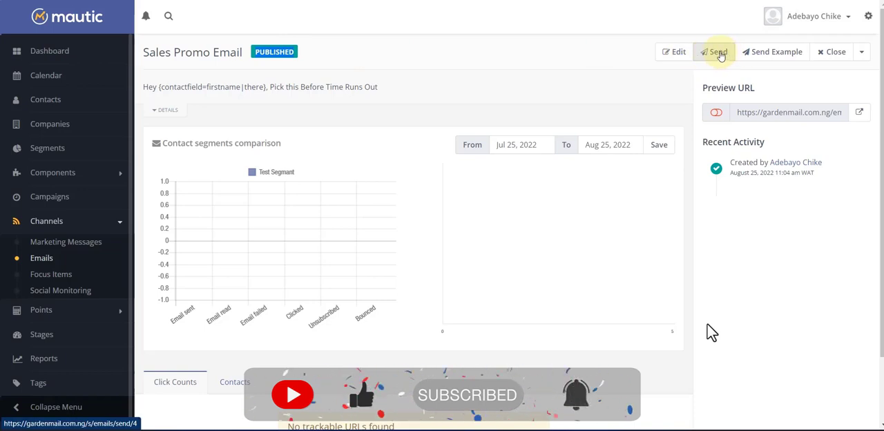
Send the email to its pending contacts in batches of 100 and confirm queueing.
click(713, 51)
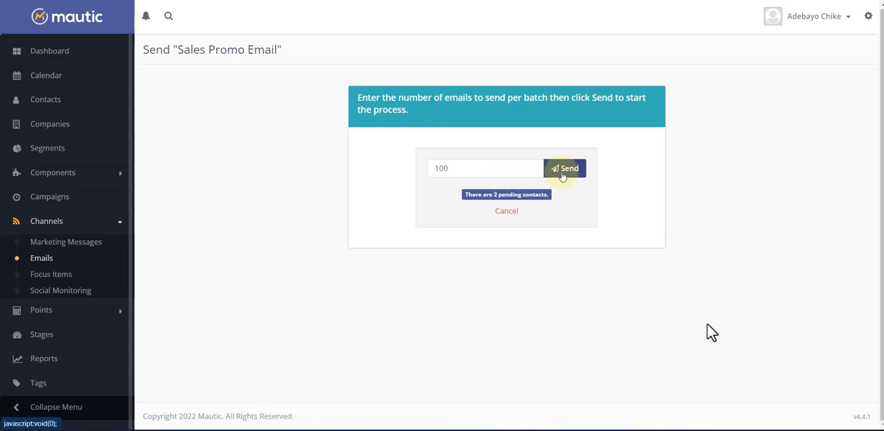
click(565, 169)
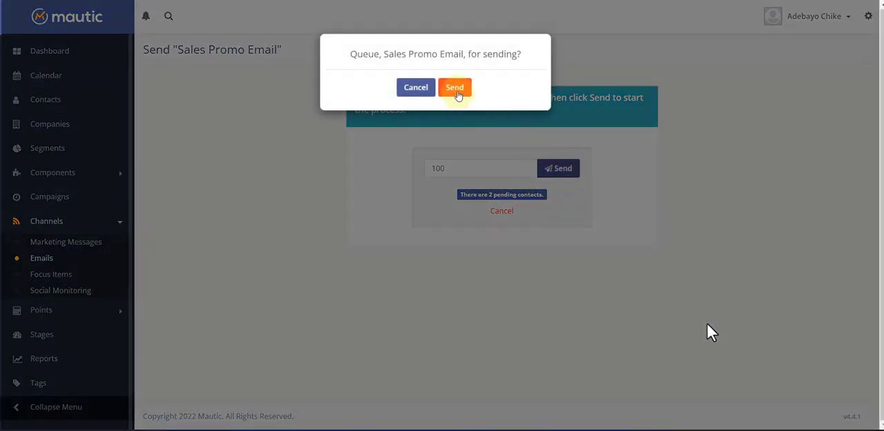
click(455, 87)
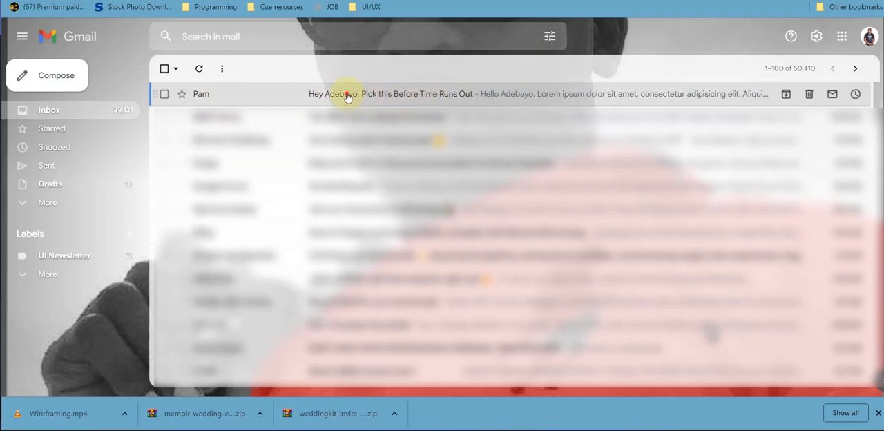
View the received promo email greeting the recipient as Adebayo.
click(348, 94)
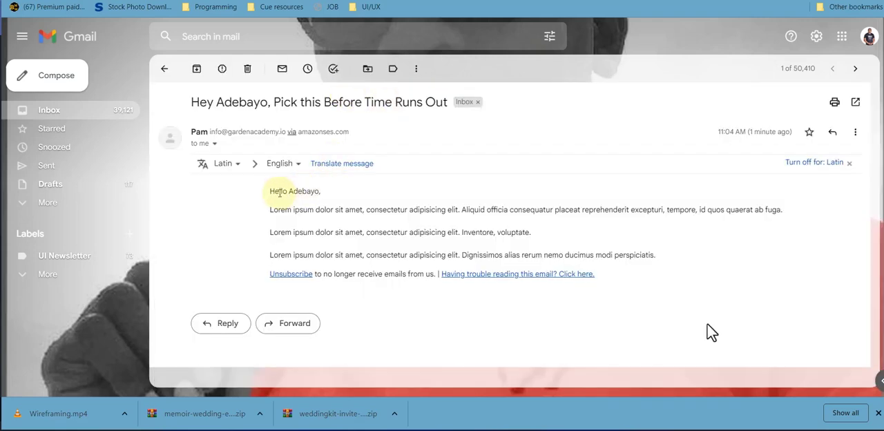
double_click(300, 190)
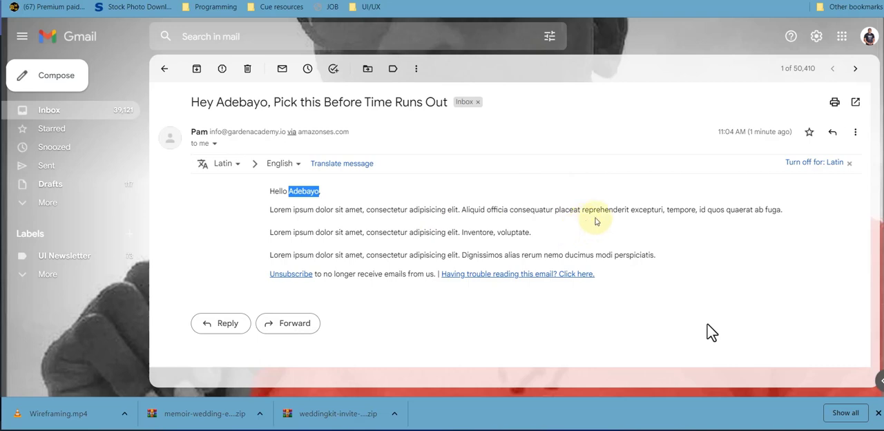
mouse_move(688, 206)
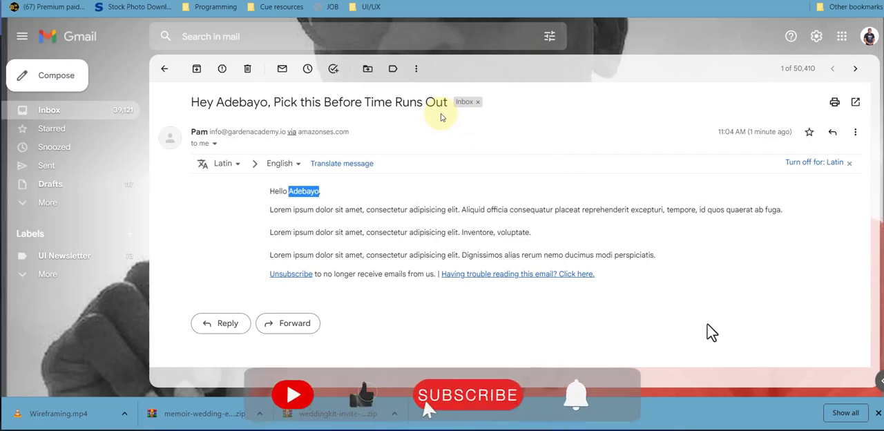
click(467, 396)
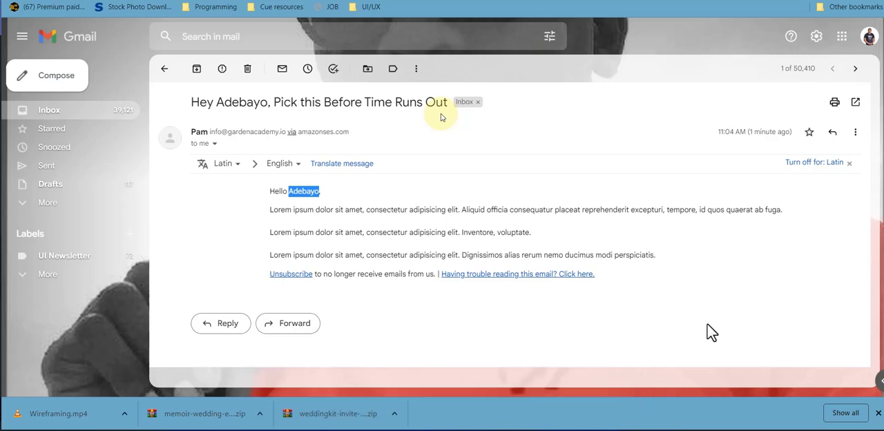
mouse_move(670, 86)
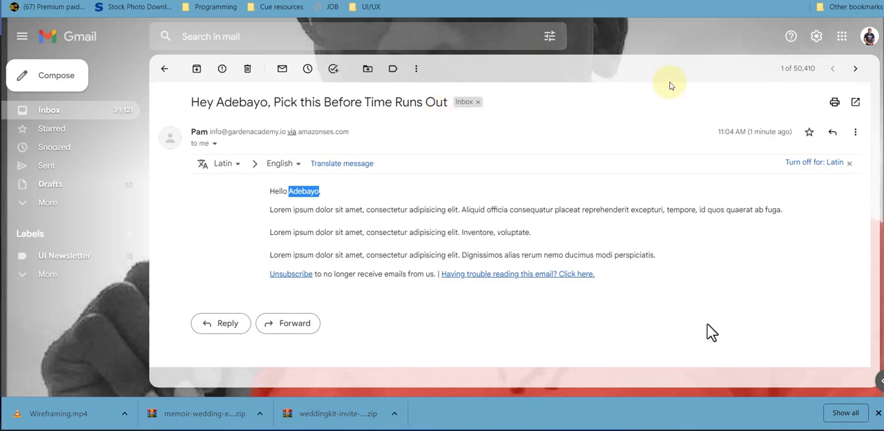